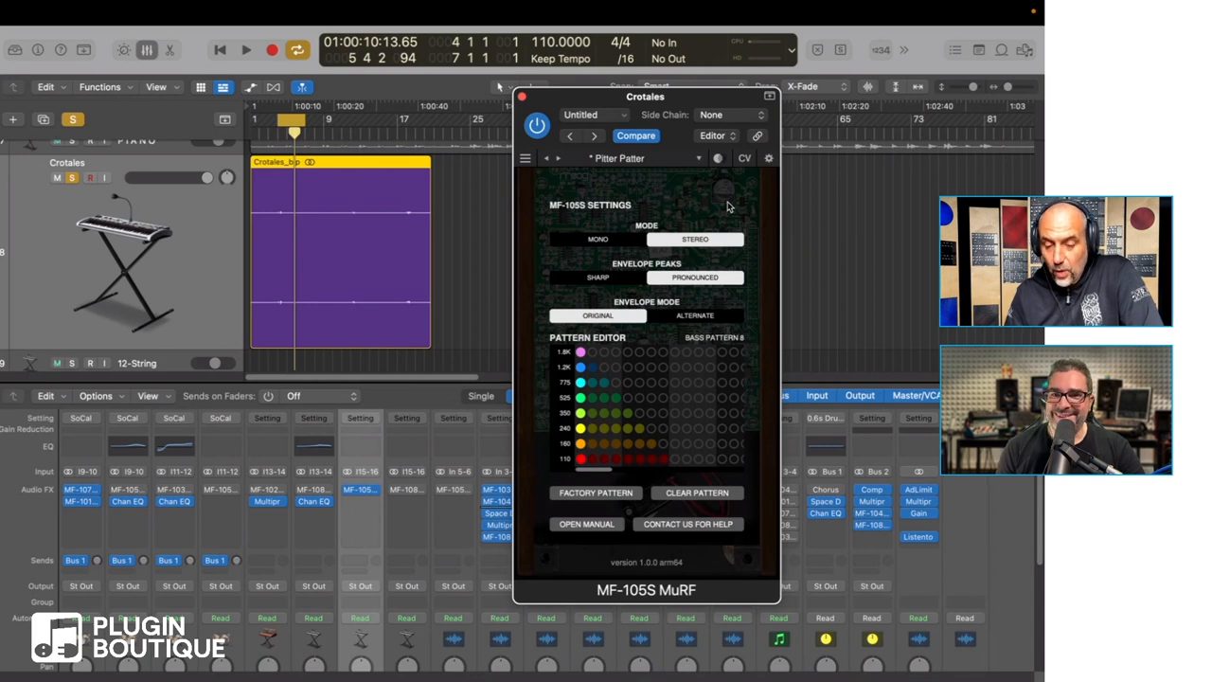
mouse_move(727, 207)
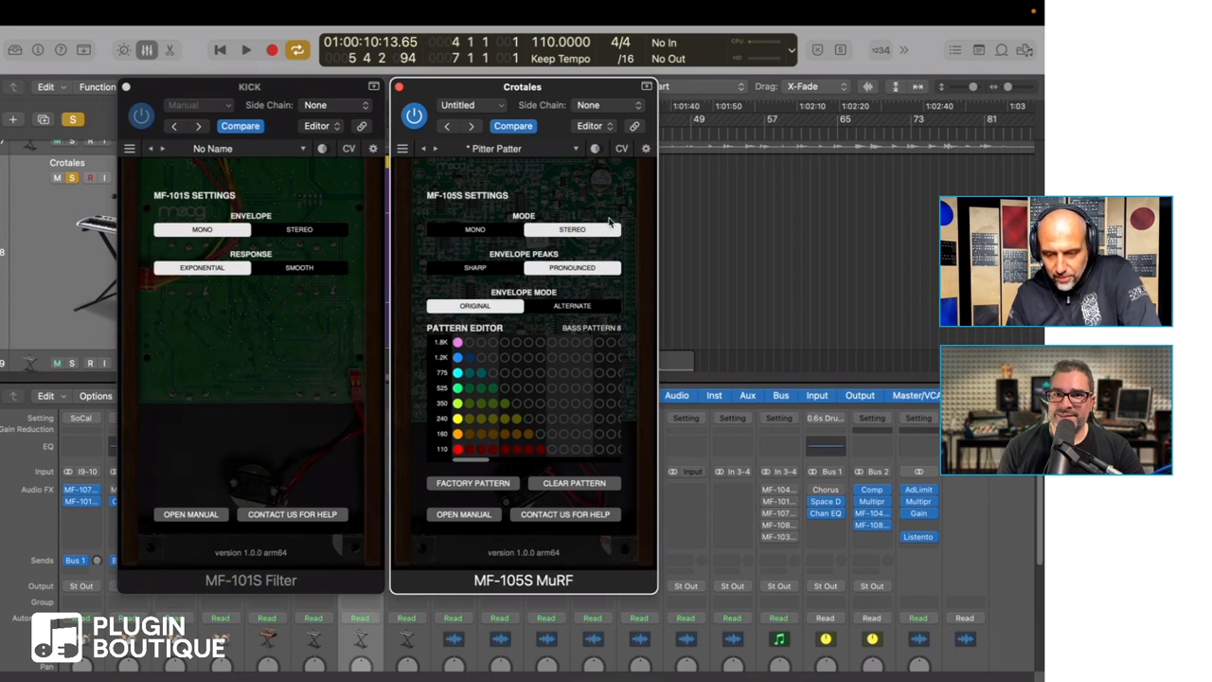
mouse_move(630, 279)
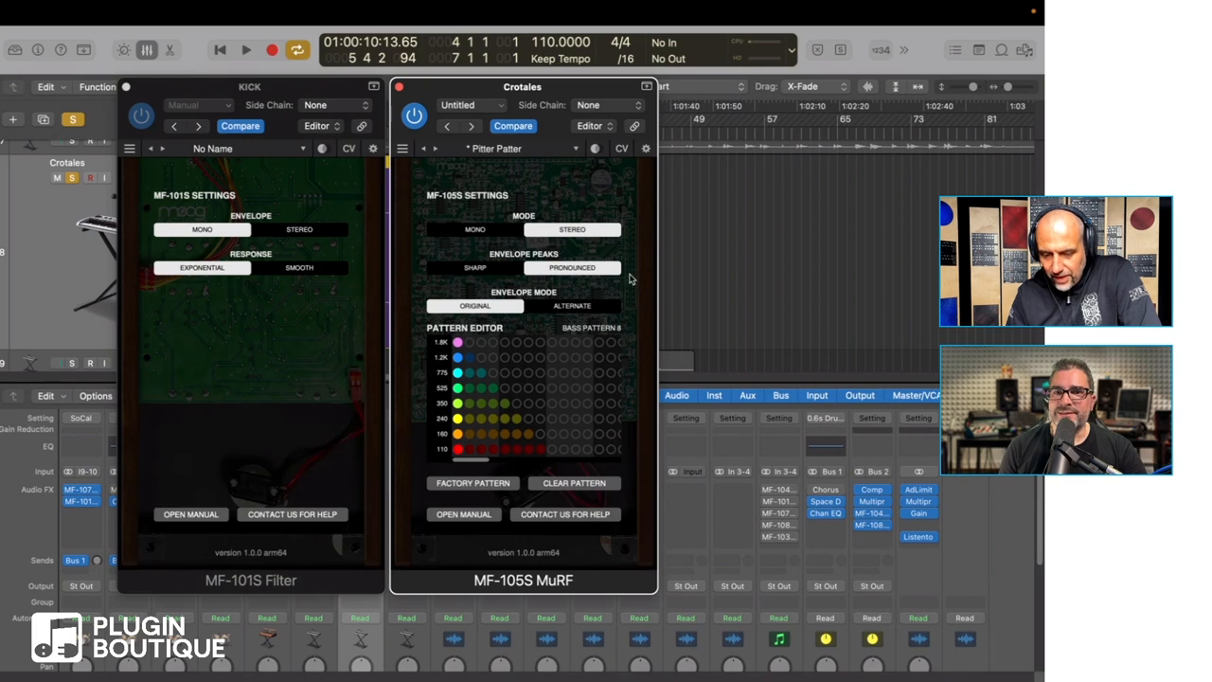
mouse_move(568, 170)
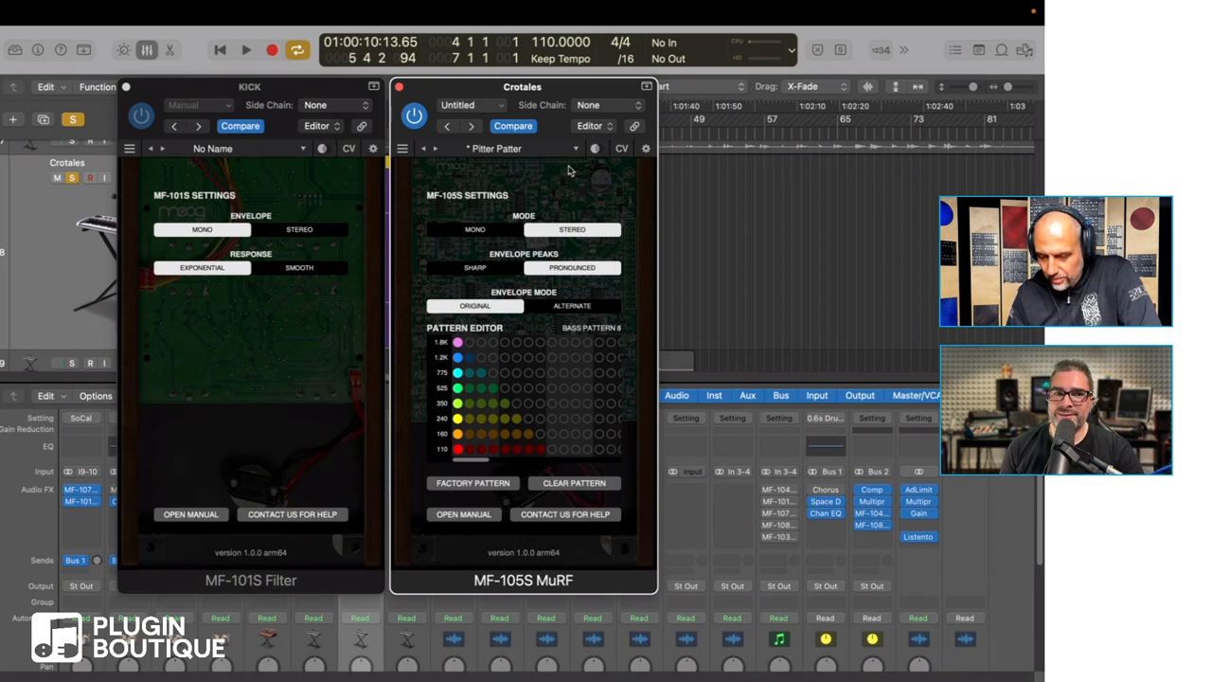